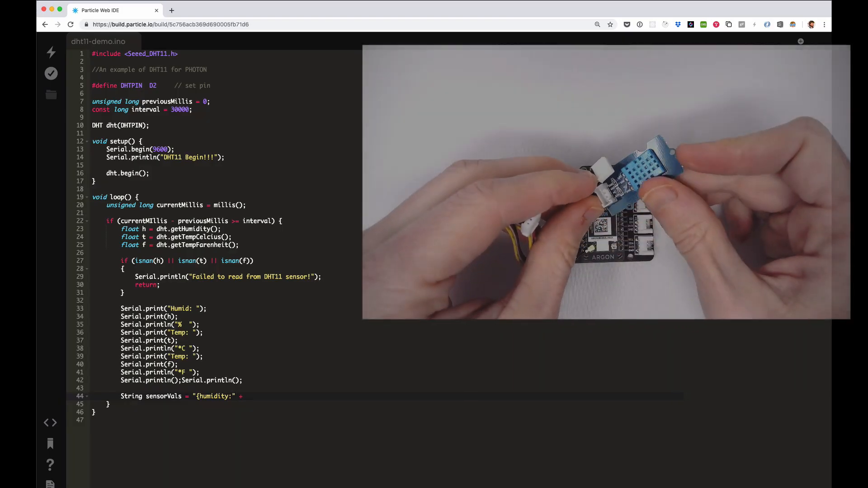
Step: Extend the sensorVals line with String(h) + ",temp:" + after the humidity label
{"action": "type", "text": "String(h) +"}
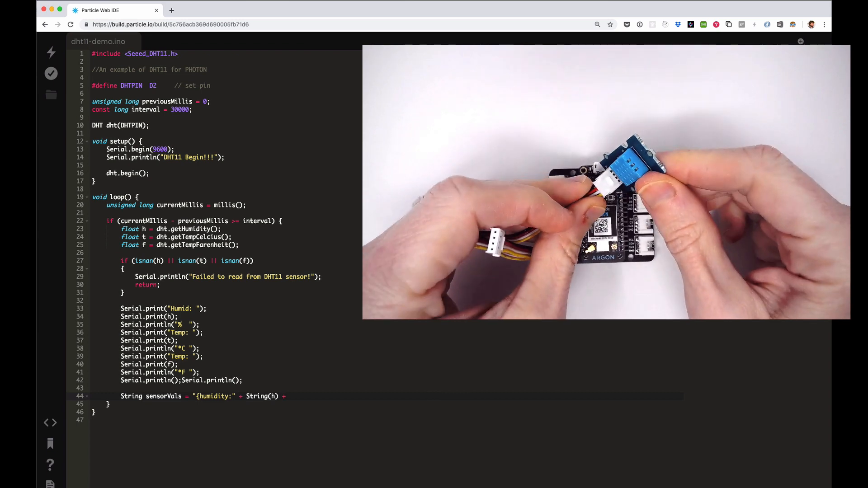
{"action": "type", "text": "\",temp:\" +"}
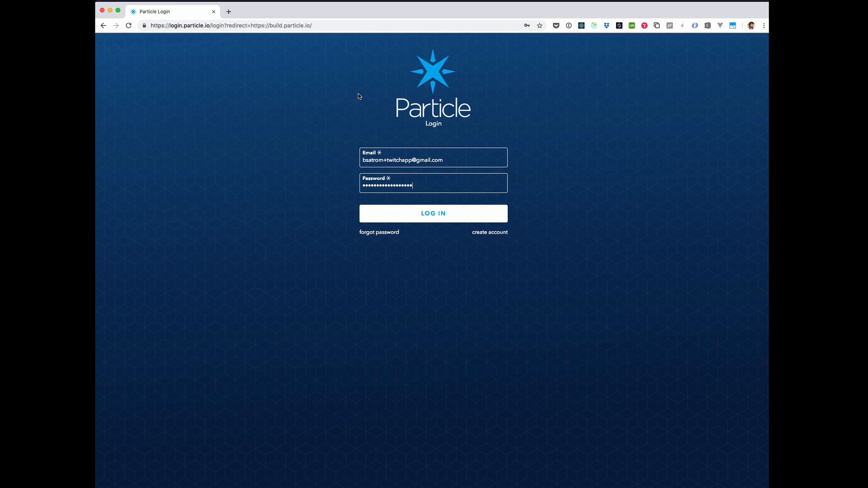
{"action": "mouse_move", "coordinate": [396, 208]}
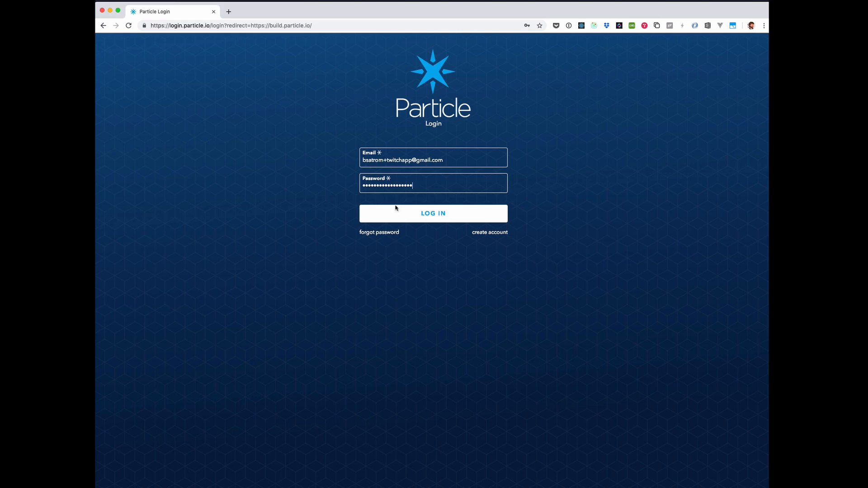
Step: Log in to the Particle account, landing on a new untitled app in the Web IDE
{"action": "left_click", "coordinate": [433, 213]}
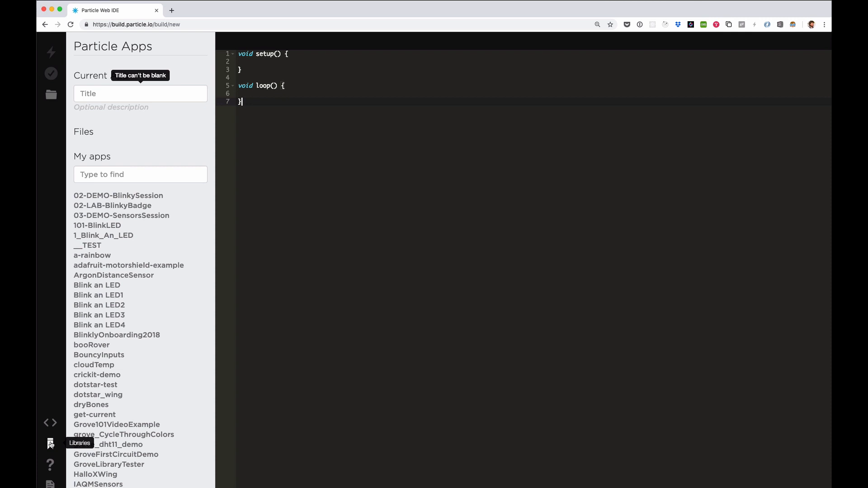
Step: Create app DHT11_DEMO from the Grove_Temperature_And_Humidity_Sensor library's dht11_demo.ino example
{"action": "left_click", "coordinate": [51, 445]}
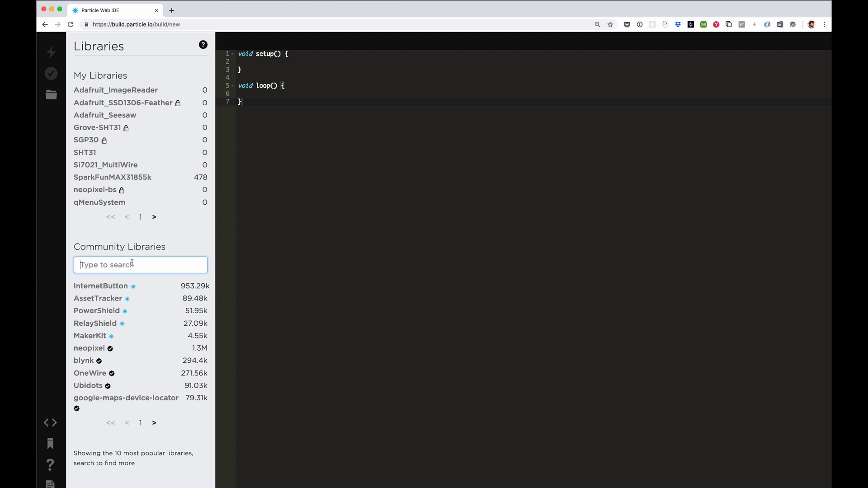
{"action": "type", "text": "Grove_Temp"}
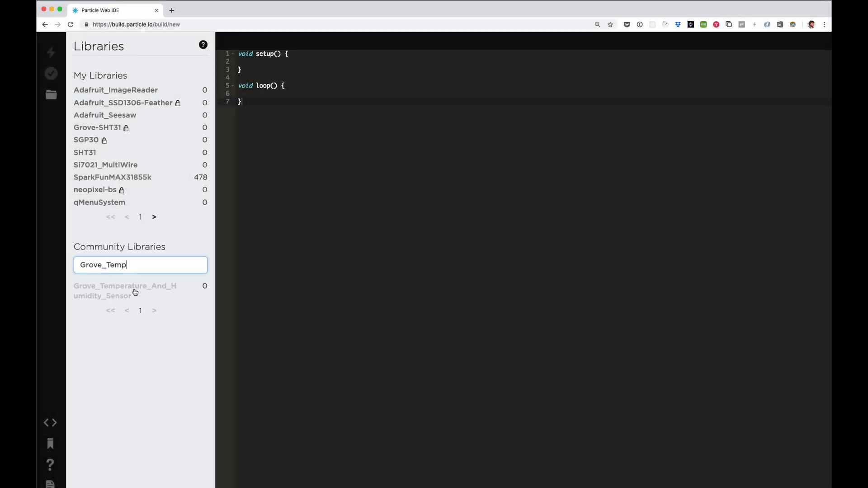
{"action": "left_click", "coordinate": [125, 290]}
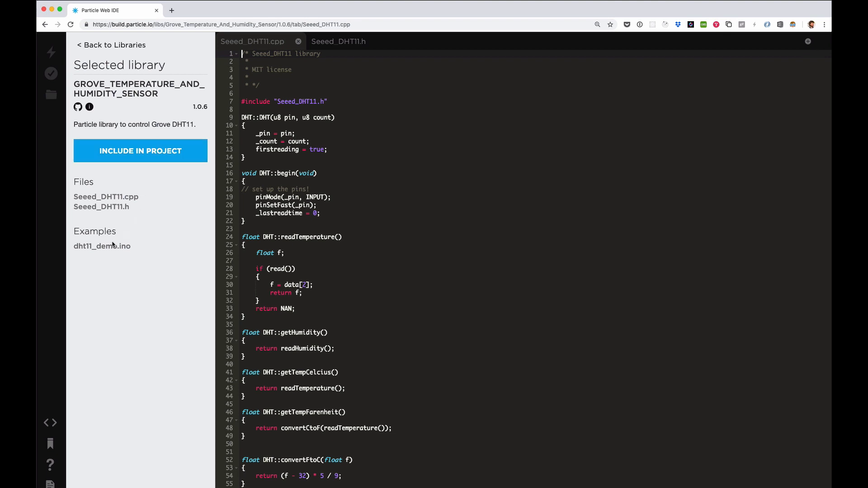
{"action": "left_click", "coordinate": [102, 246]}
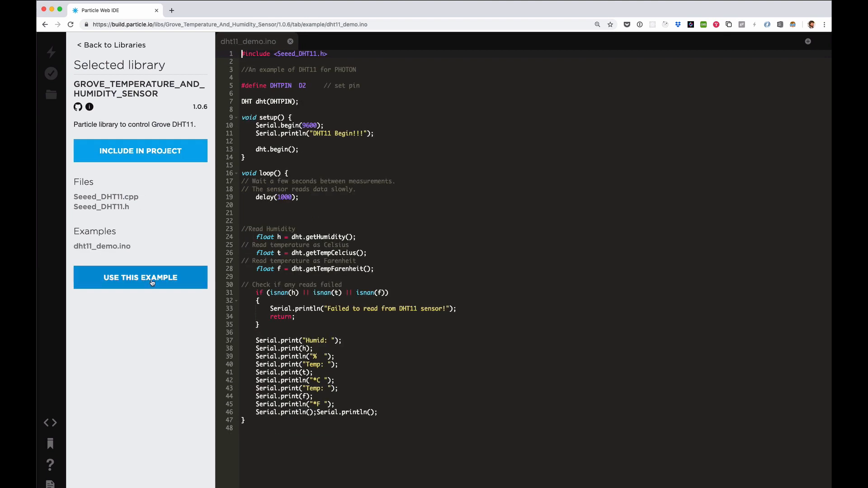
{"action": "mouse_move", "coordinate": [156, 277]}
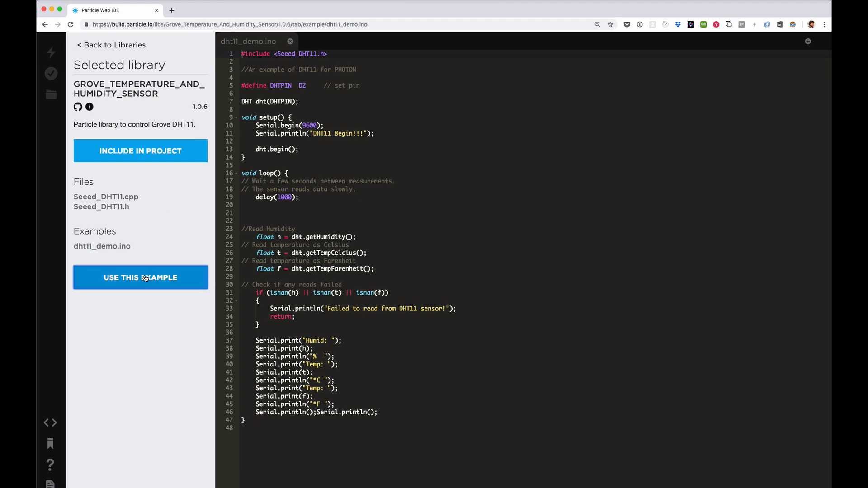
{"action": "left_click", "coordinate": [140, 278]}
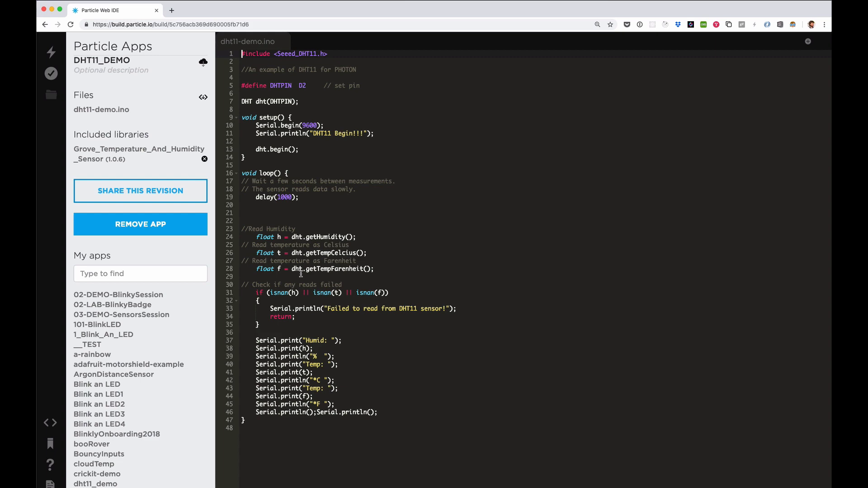
Step: Hide the app details sidebar to widen the dht11-demo.ino code view
{"action": "left_click", "coordinate": [51, 95]}
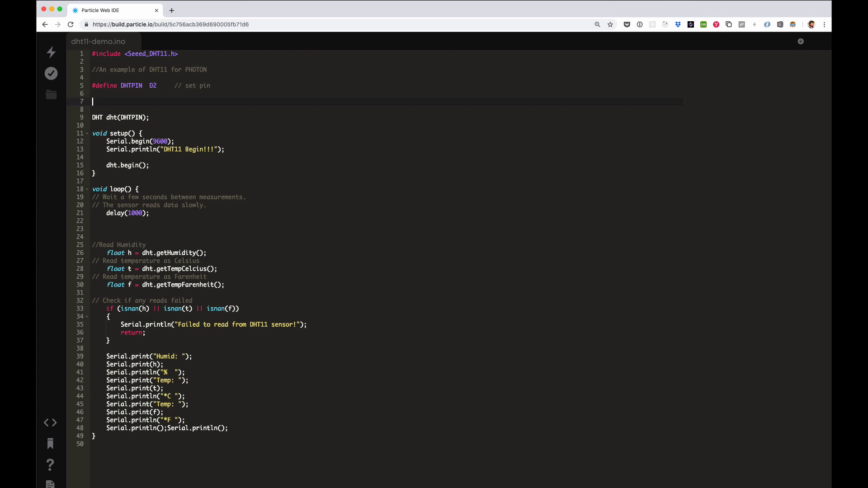
Step: Declare unsigned long previousMillis = 0 and const long interval = 30000 below the DHTPIN define
{"action": "type", "text": "unsigned long"}
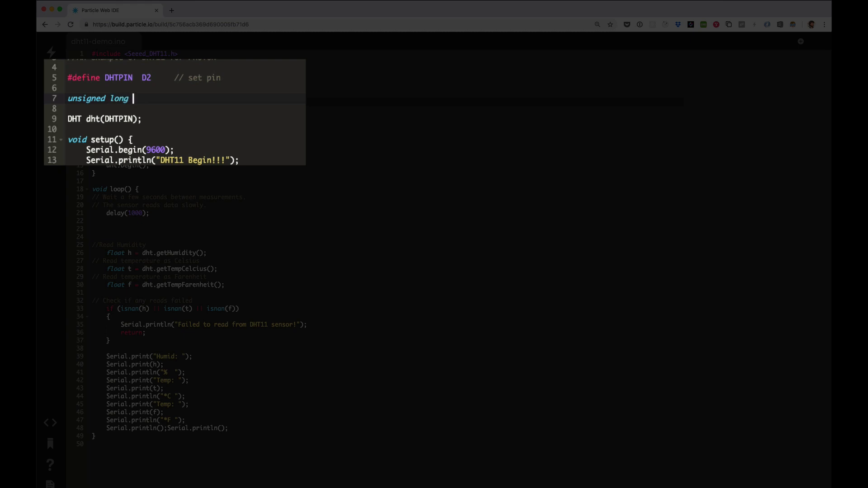
{"action": "type", "text": "previousMi"}
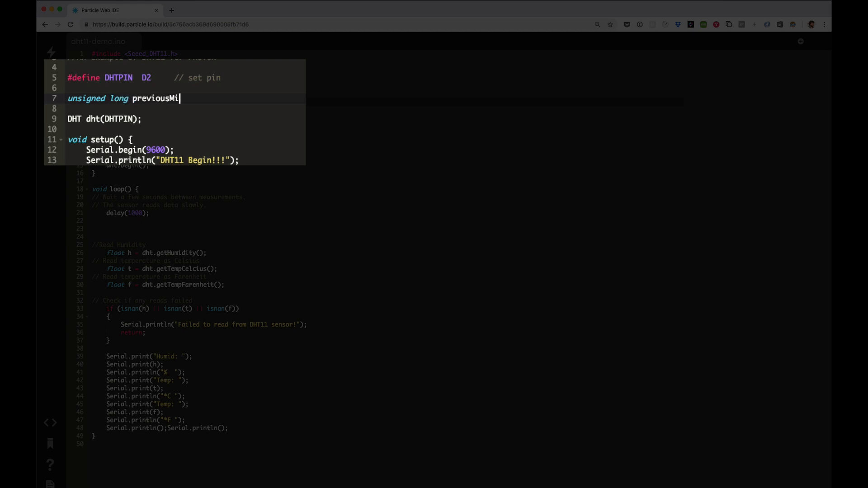
{"action": "type", "text": "llis = 0;"}
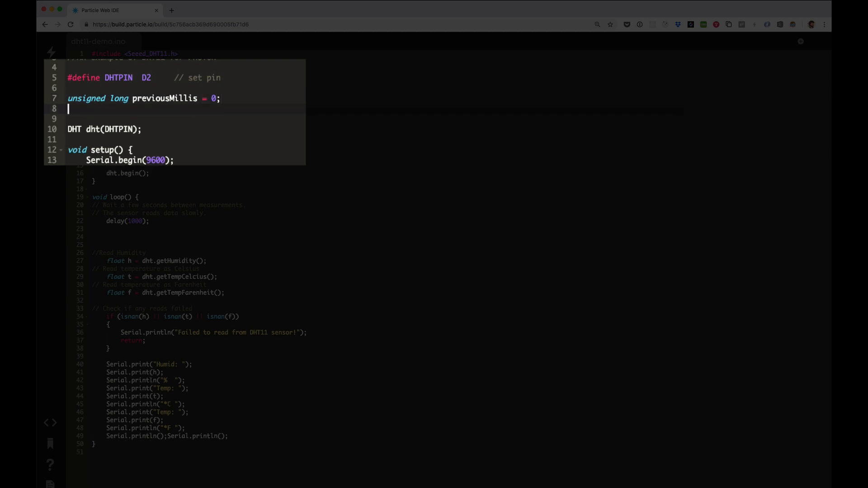
{"action": "type", "text": "const"}
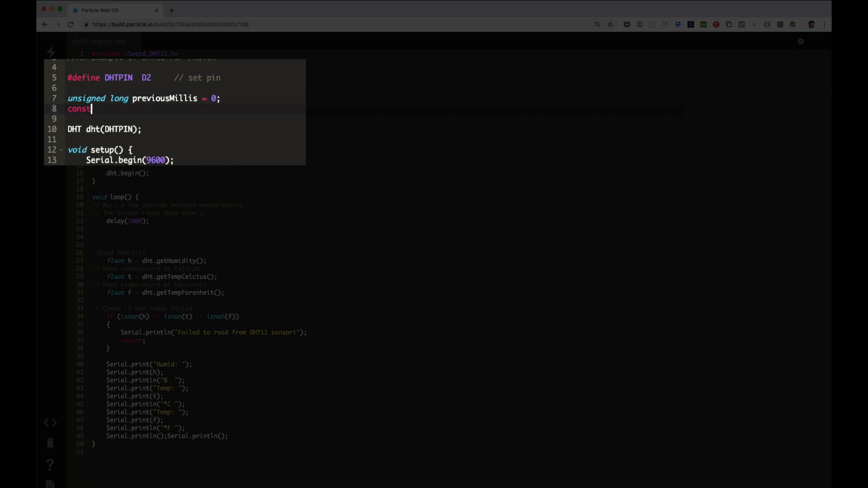
{"action": "type", "text": "long interv"}
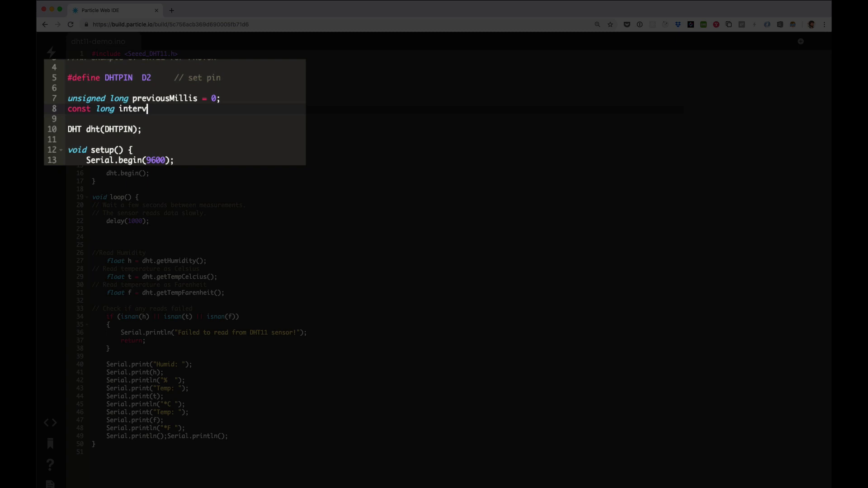
{"action": "type", "text": "al = 30"}
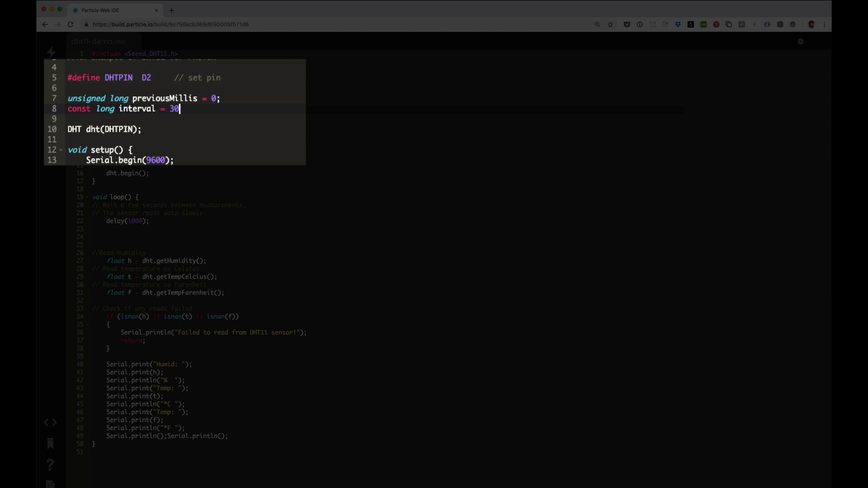
{"action": "type", "text": "00;"}
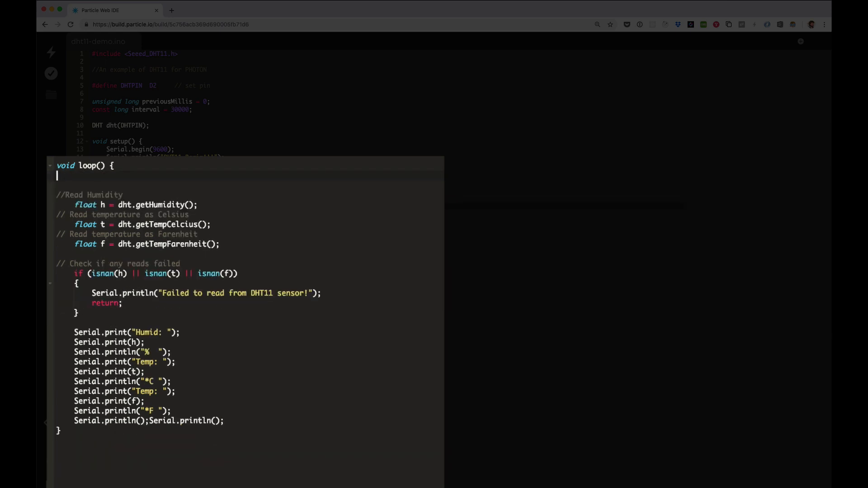
Step: In loop(), record currentMillis = millis() and guard the sensor reads with the currentMillis - previousMillis interval check
{"action": "type", "text": "ins"}
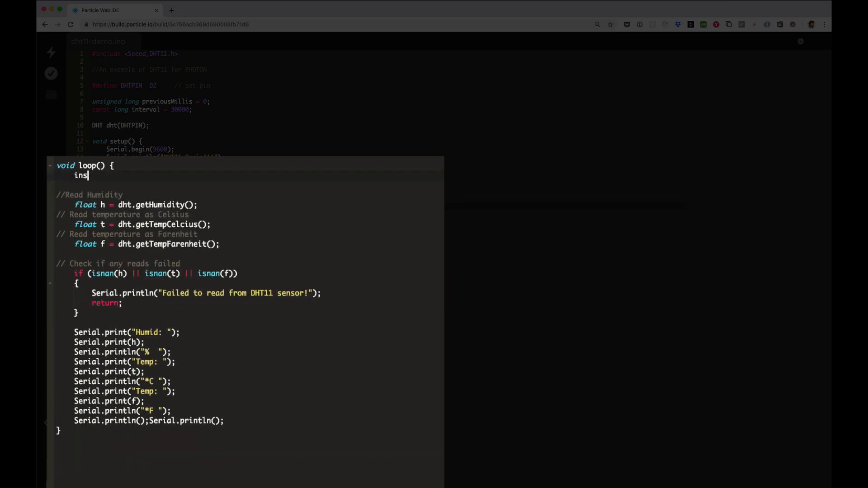
{"action": "type", "text": "unsigned long current"}
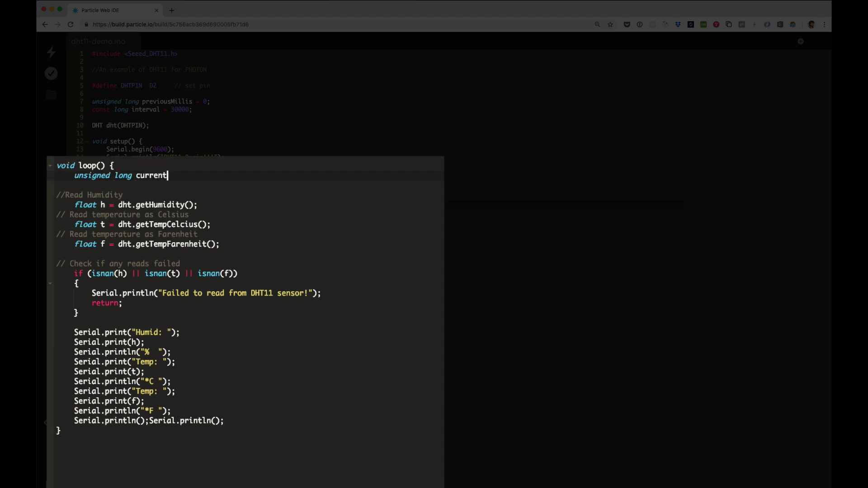
{"action": "type", "text": "Millis = millis();"}
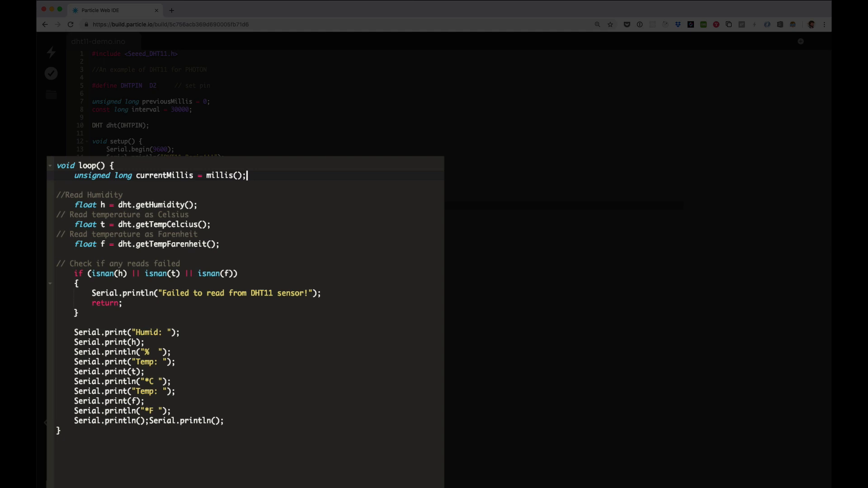
{"action": "type", "text": "if (cu"}
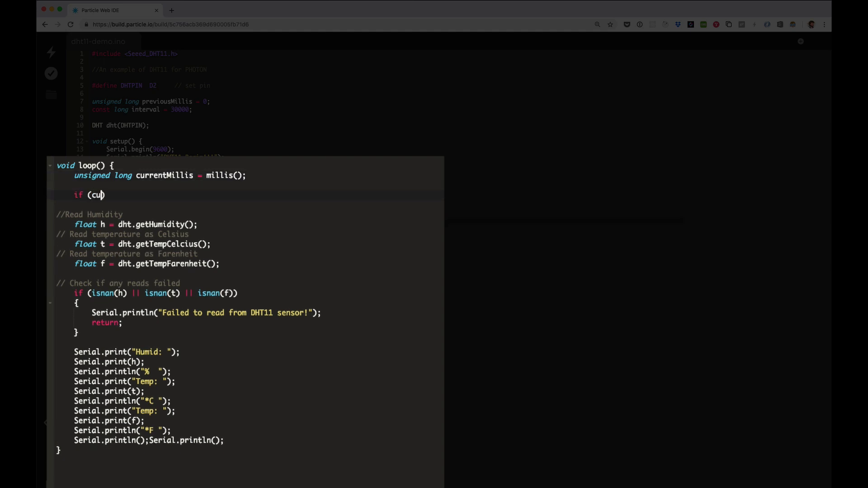
{"action": "type", "text": "rrentMIllis - previousMillis >= interval"}
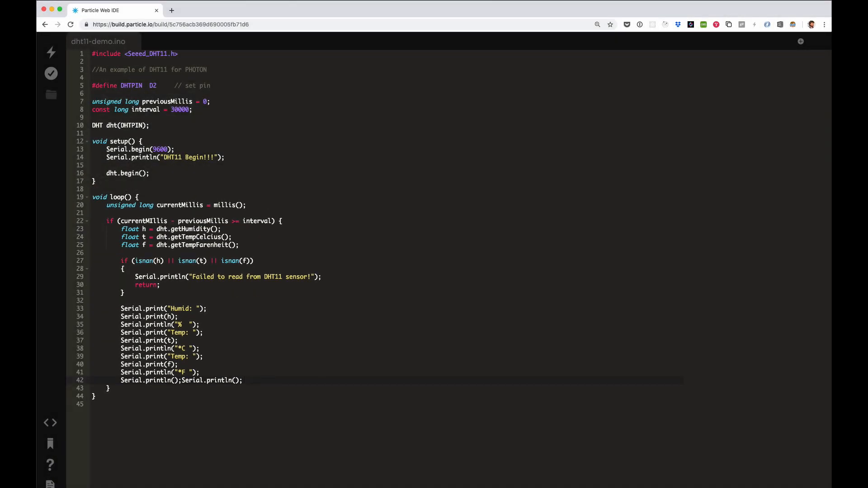
Step: Build sensorVals = "{humidity:" + String(h) + ",temp:" + String(f) + "}" and publish it with Particle.publish
{"action": "type", "text": "String sensorVa"}
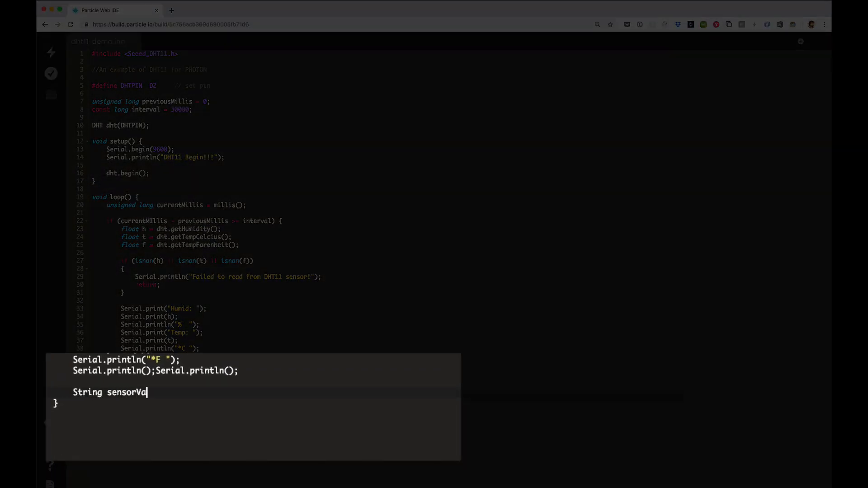
{"action": "type", "text": "ls = \"{humidity\""}
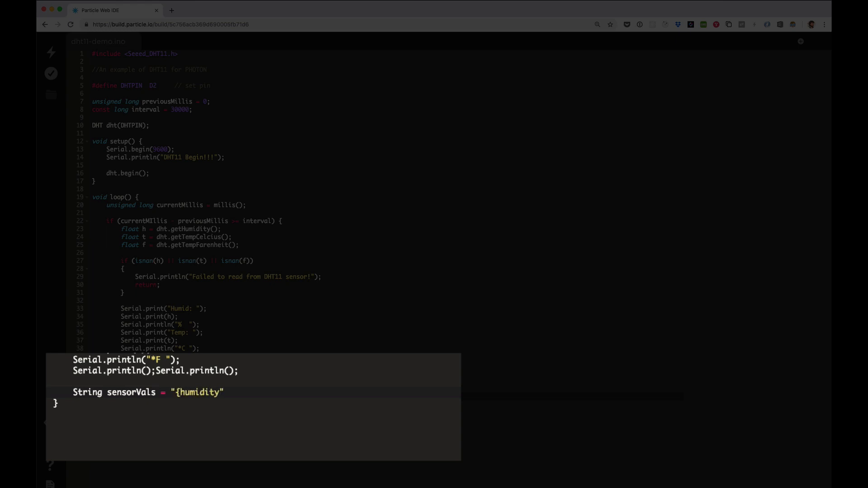
{"action": "type", "text": ":\" + strin"}
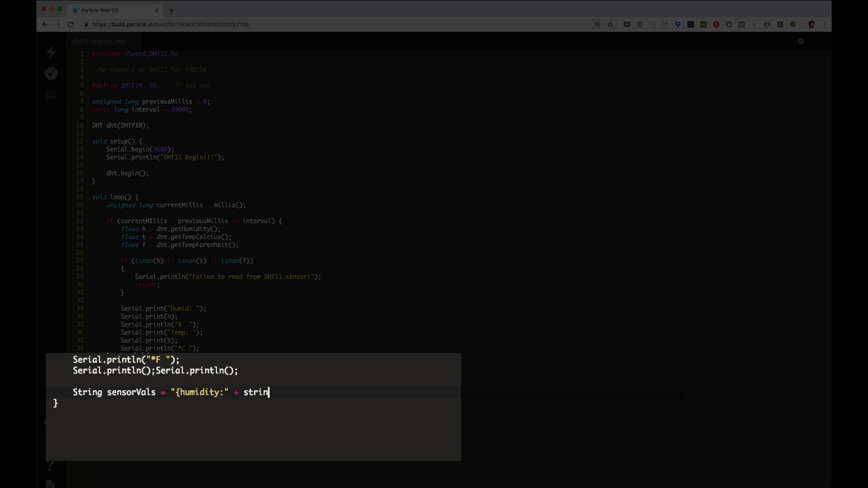
{"action": "type", "text": "g(h) + \"\""}
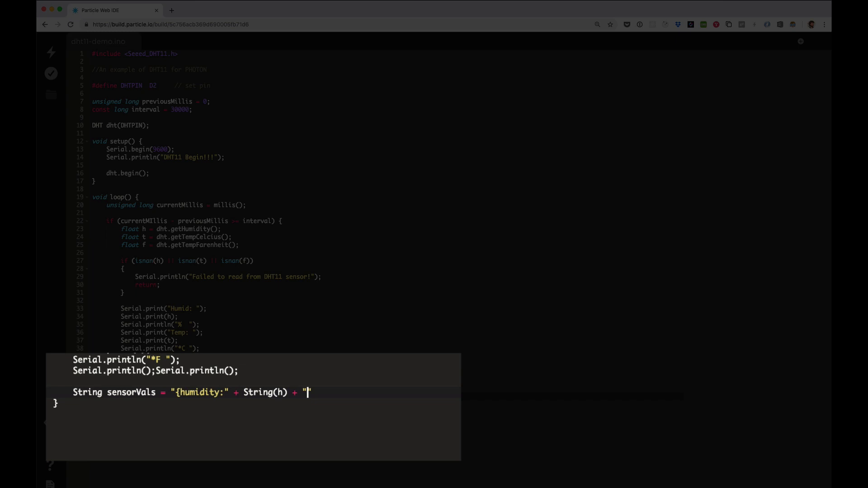
{"action": "type", "text": ",temp:\" +"}
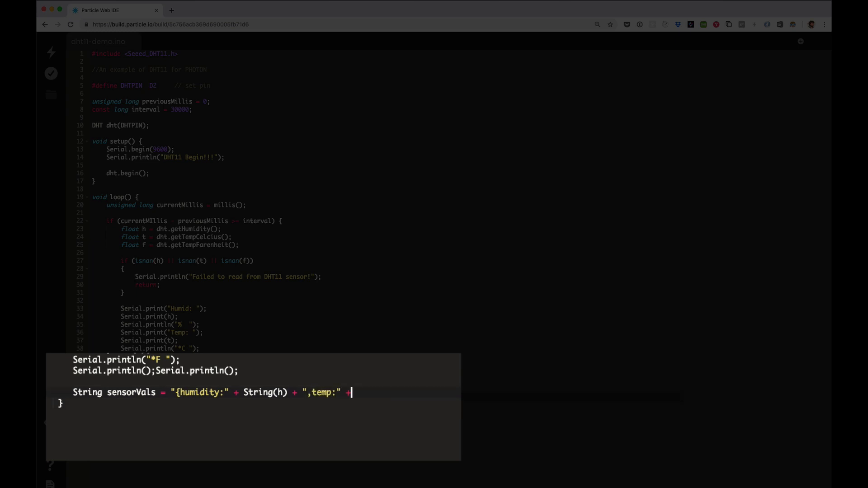
{"action": "type", "text": "String(f)"}
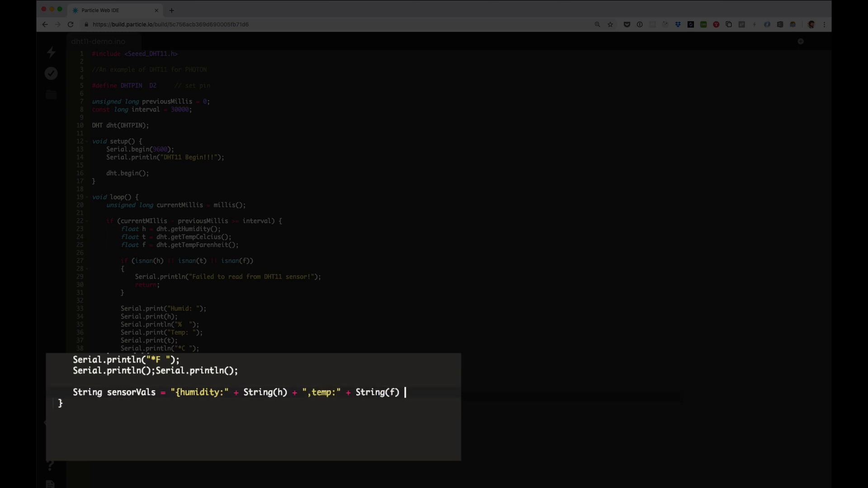
{"action": "type", "text": "+ \"}\";"}
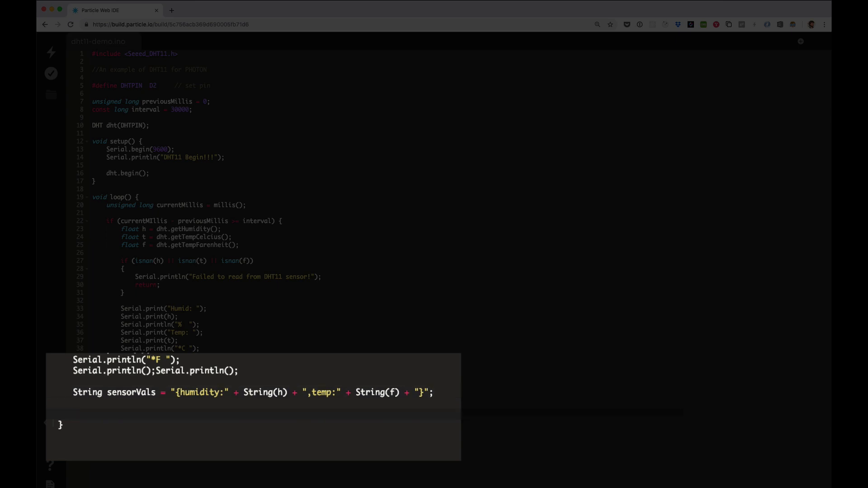
{"action": "type", "text": "Particle.publish()"}
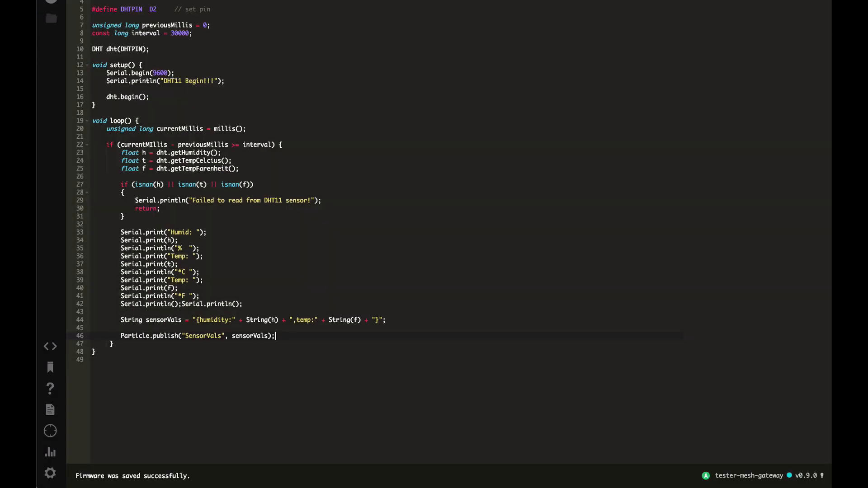
{"action": "mouse_move", "coordinate": [49, 431]}
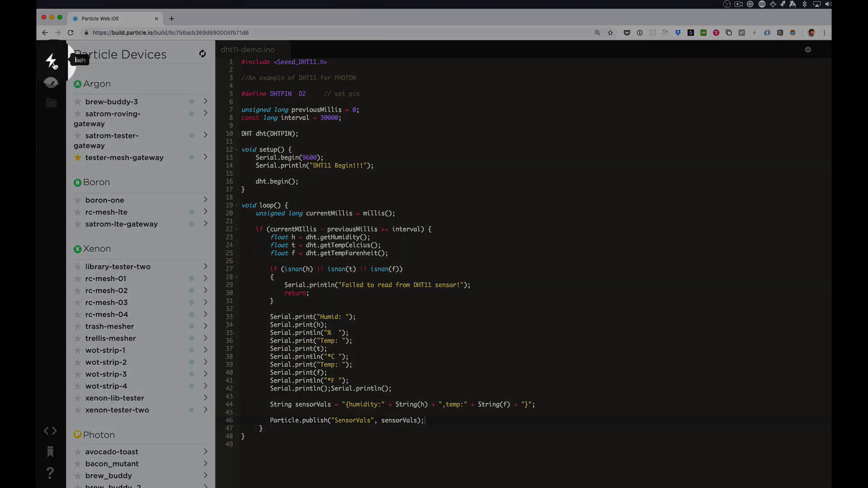
Step: Close the Devices panel and flash the updated DHT11 app to the starred Argon
{"action": "left_click", "coordinate": [50, 60]}
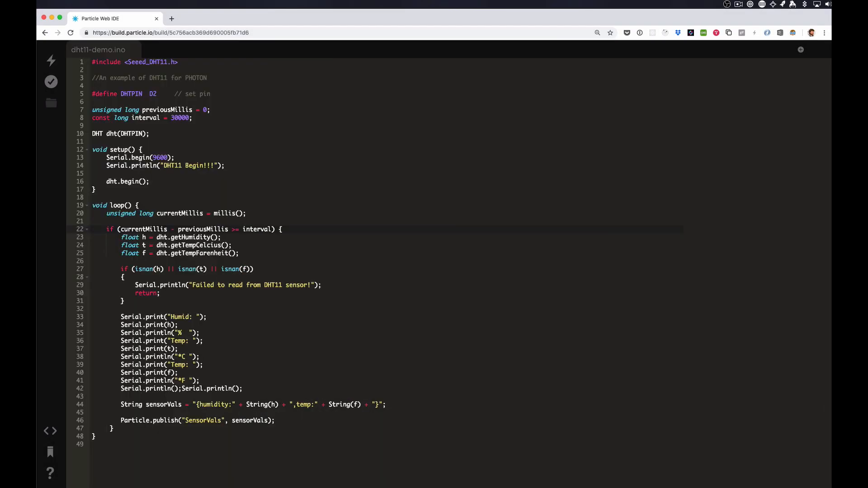
{"action": "left_click", "coordinate": [51, 61]}
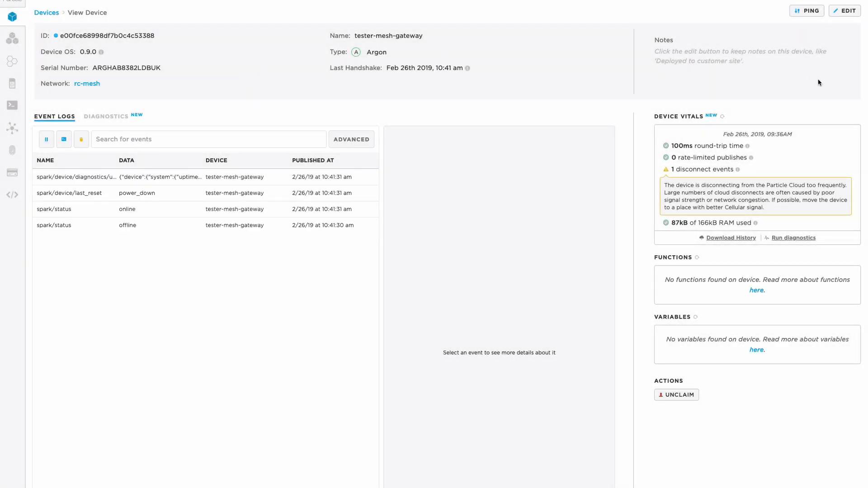
{"action": "mouse_move", "coordinate": [305, 107]}
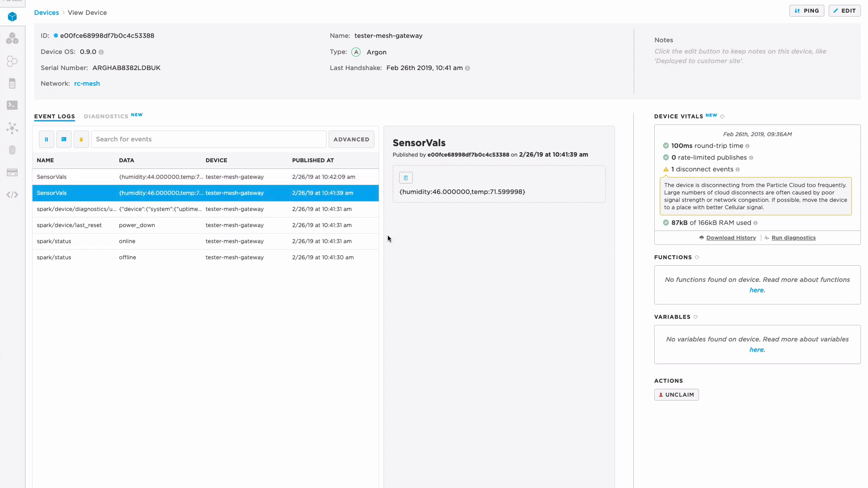
Step: View the newest SensorVals event's humidity and temperature JSON in the Console event log
{"action": "left_click", "coordinate": [161, 176]}
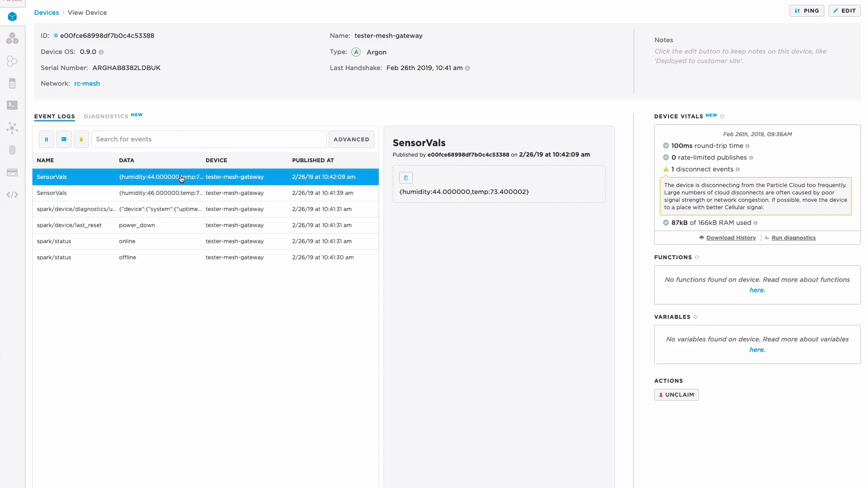